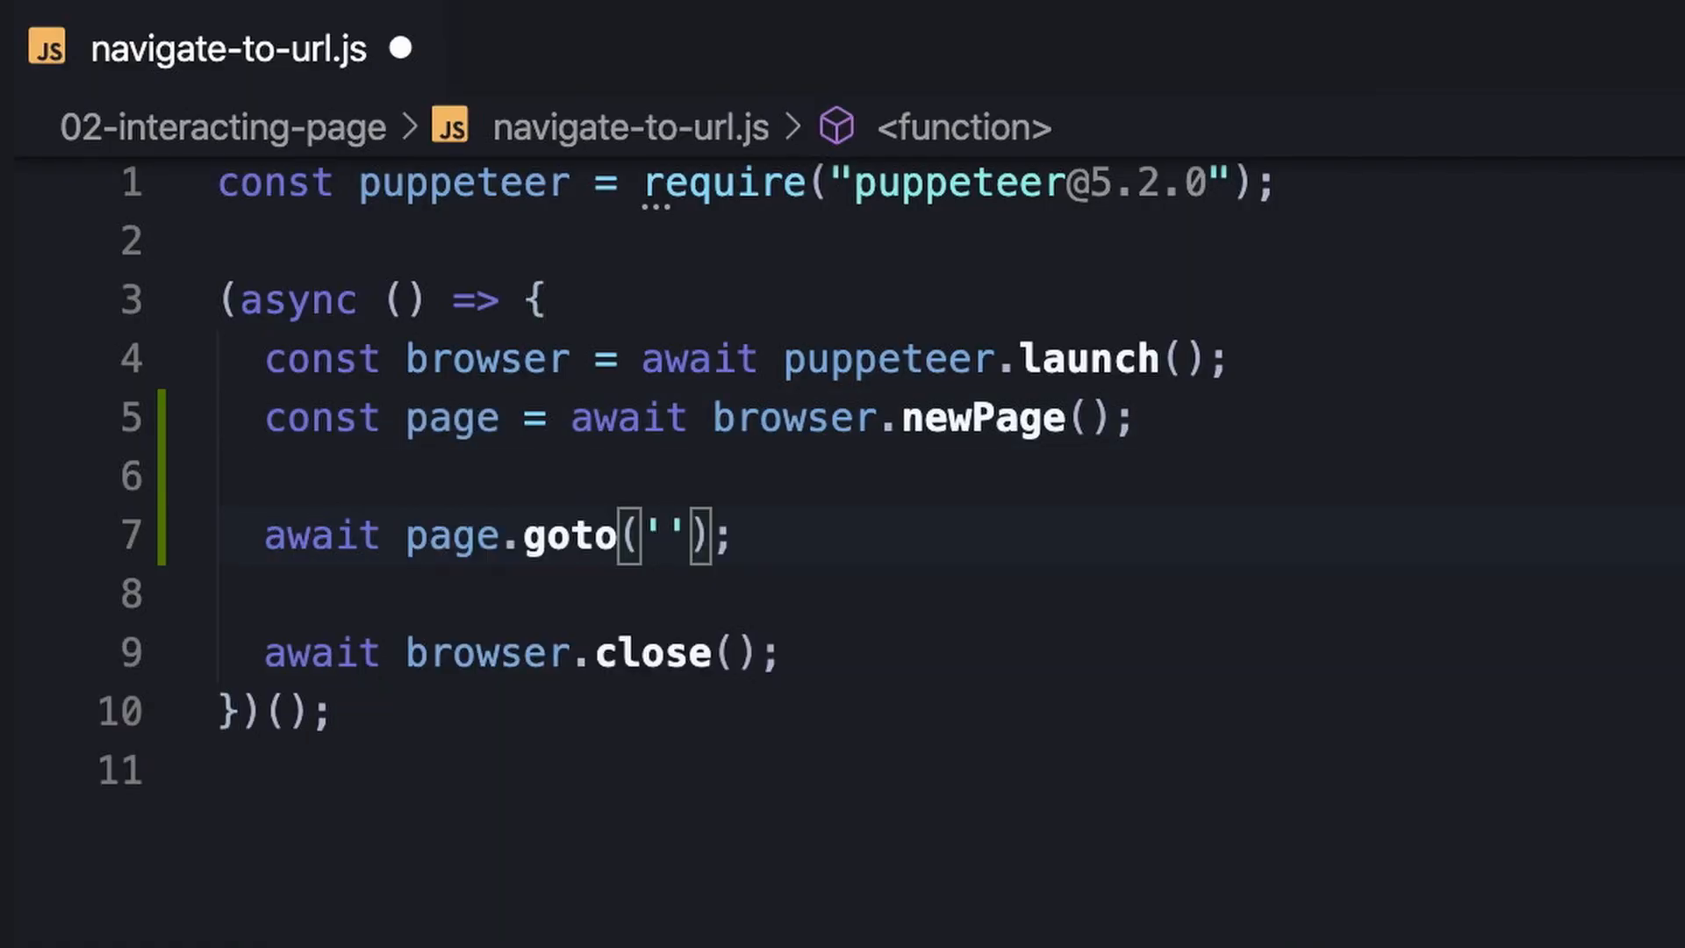
{"action": "type", "text": "https://pptr.dev\", {timeout:"}
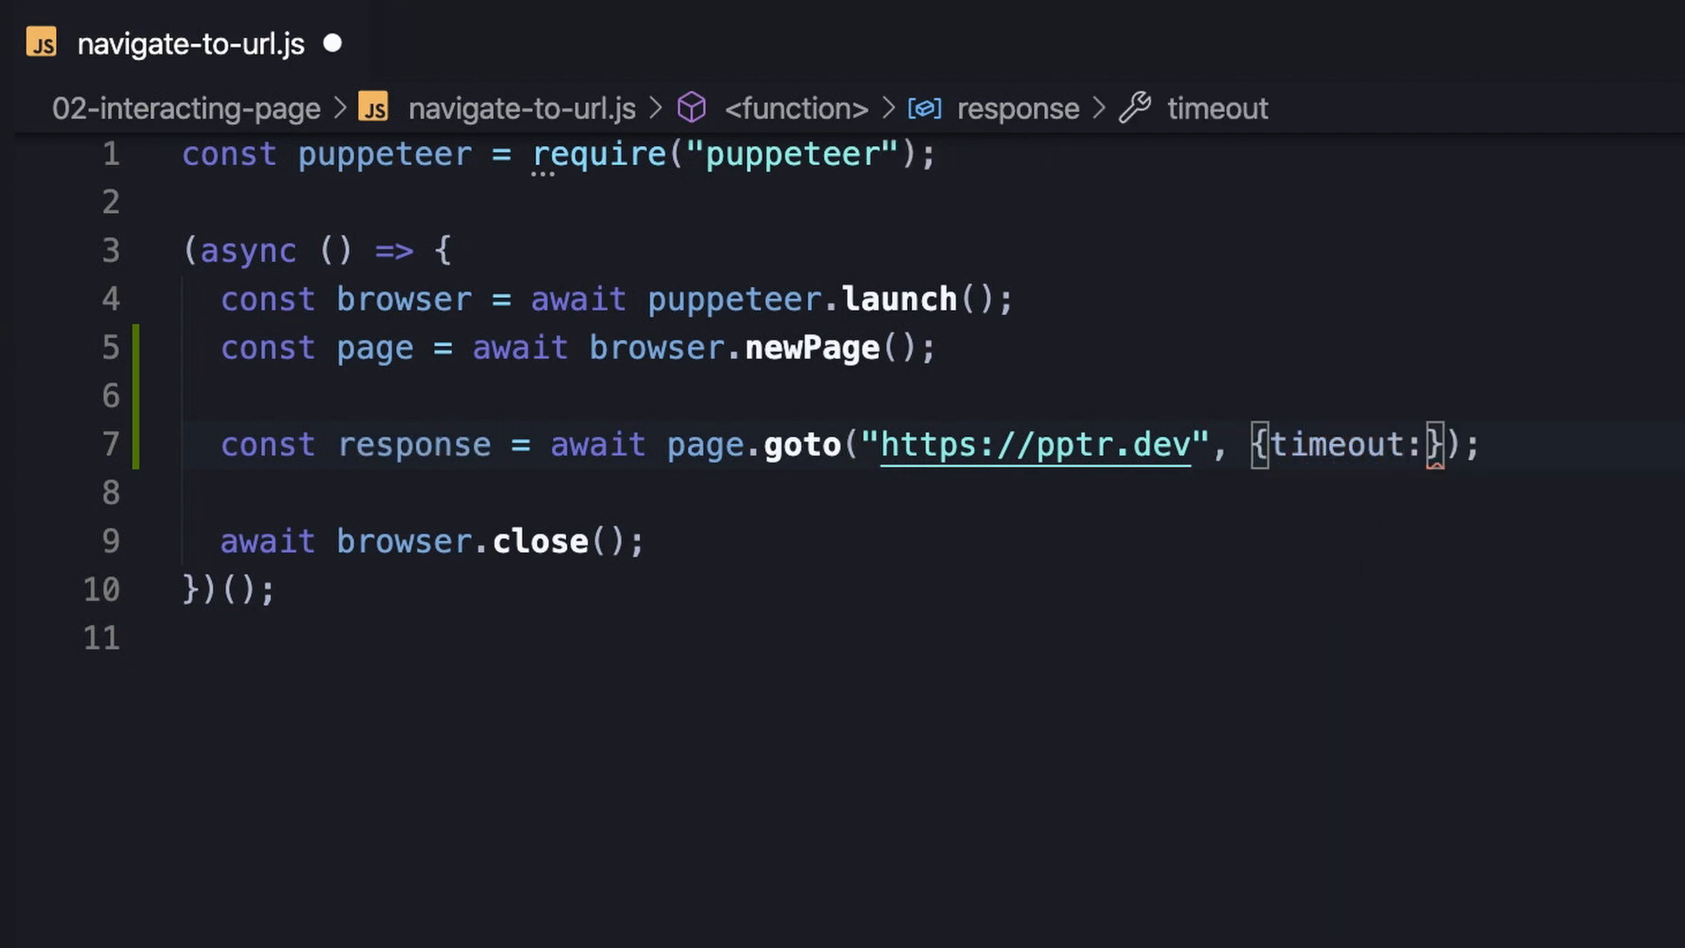
{"action": "type", "text": "10000"}
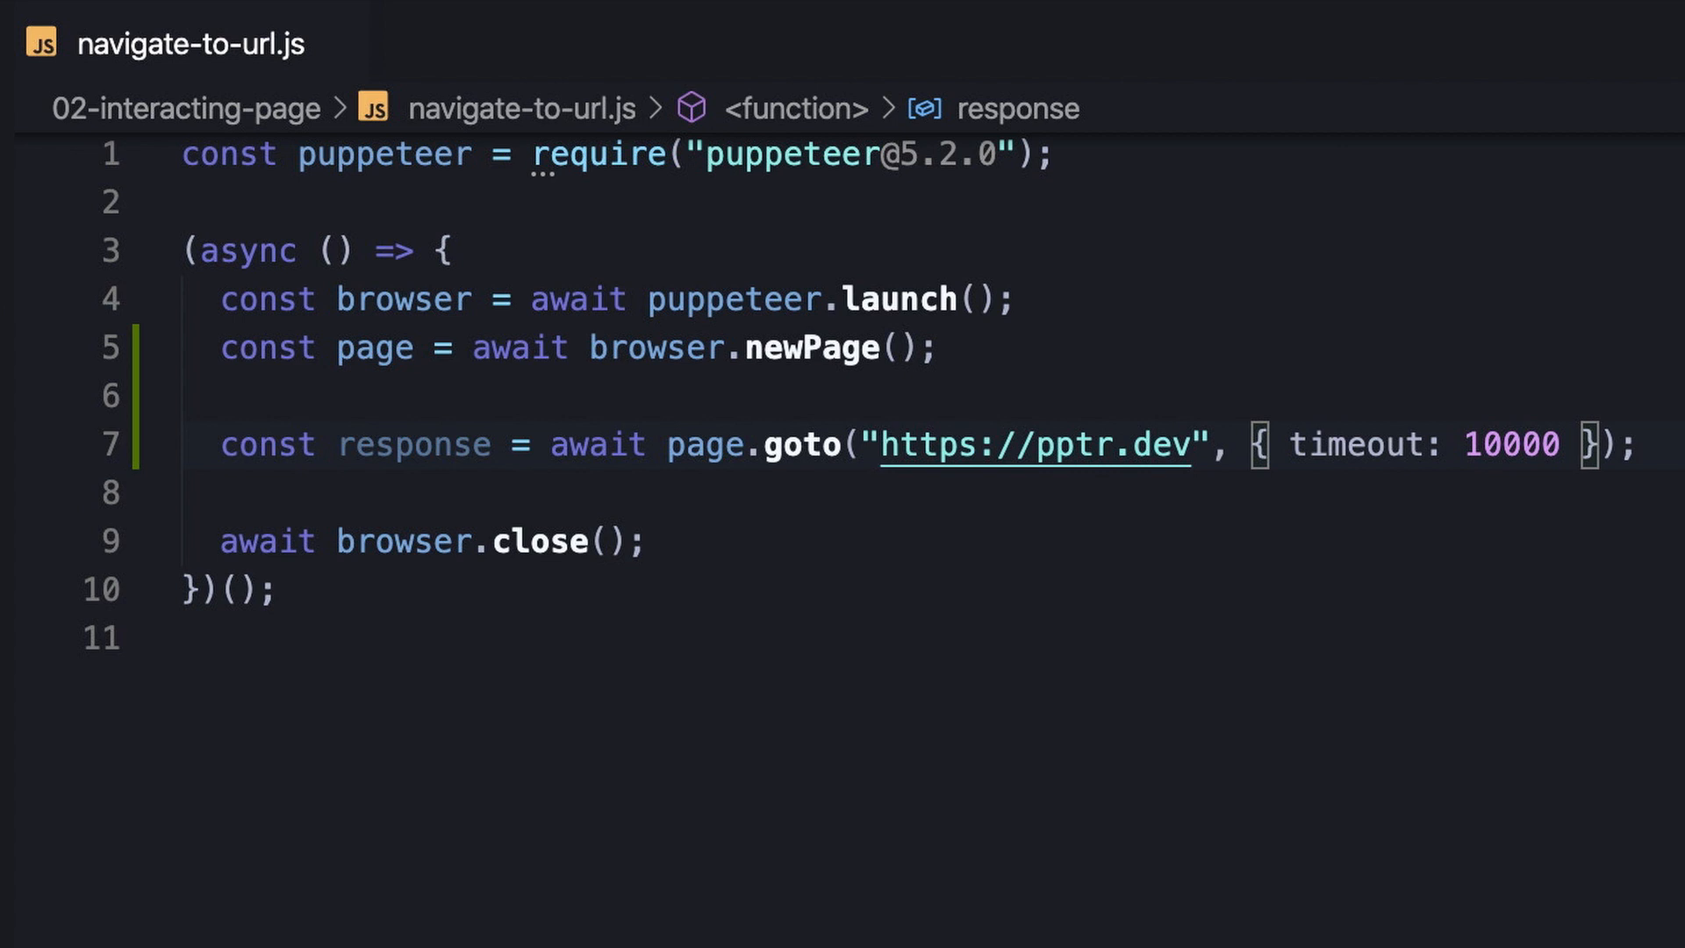
{"action": "type", "text": ", w"}
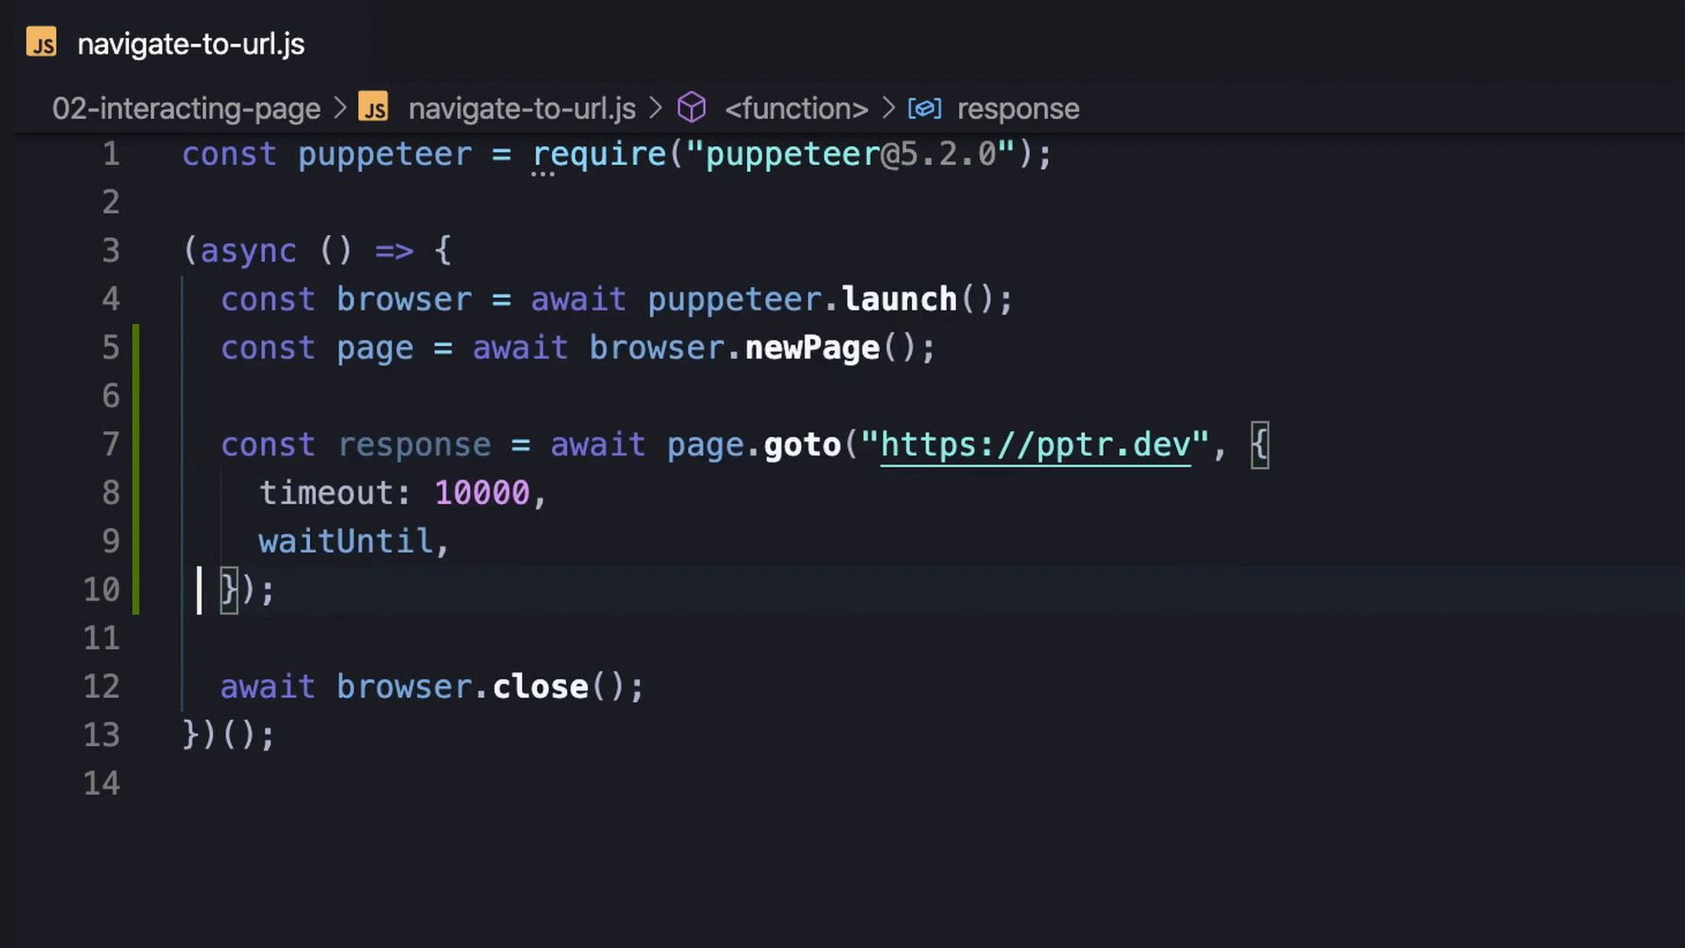
{"action": "type", "text": ": '"}
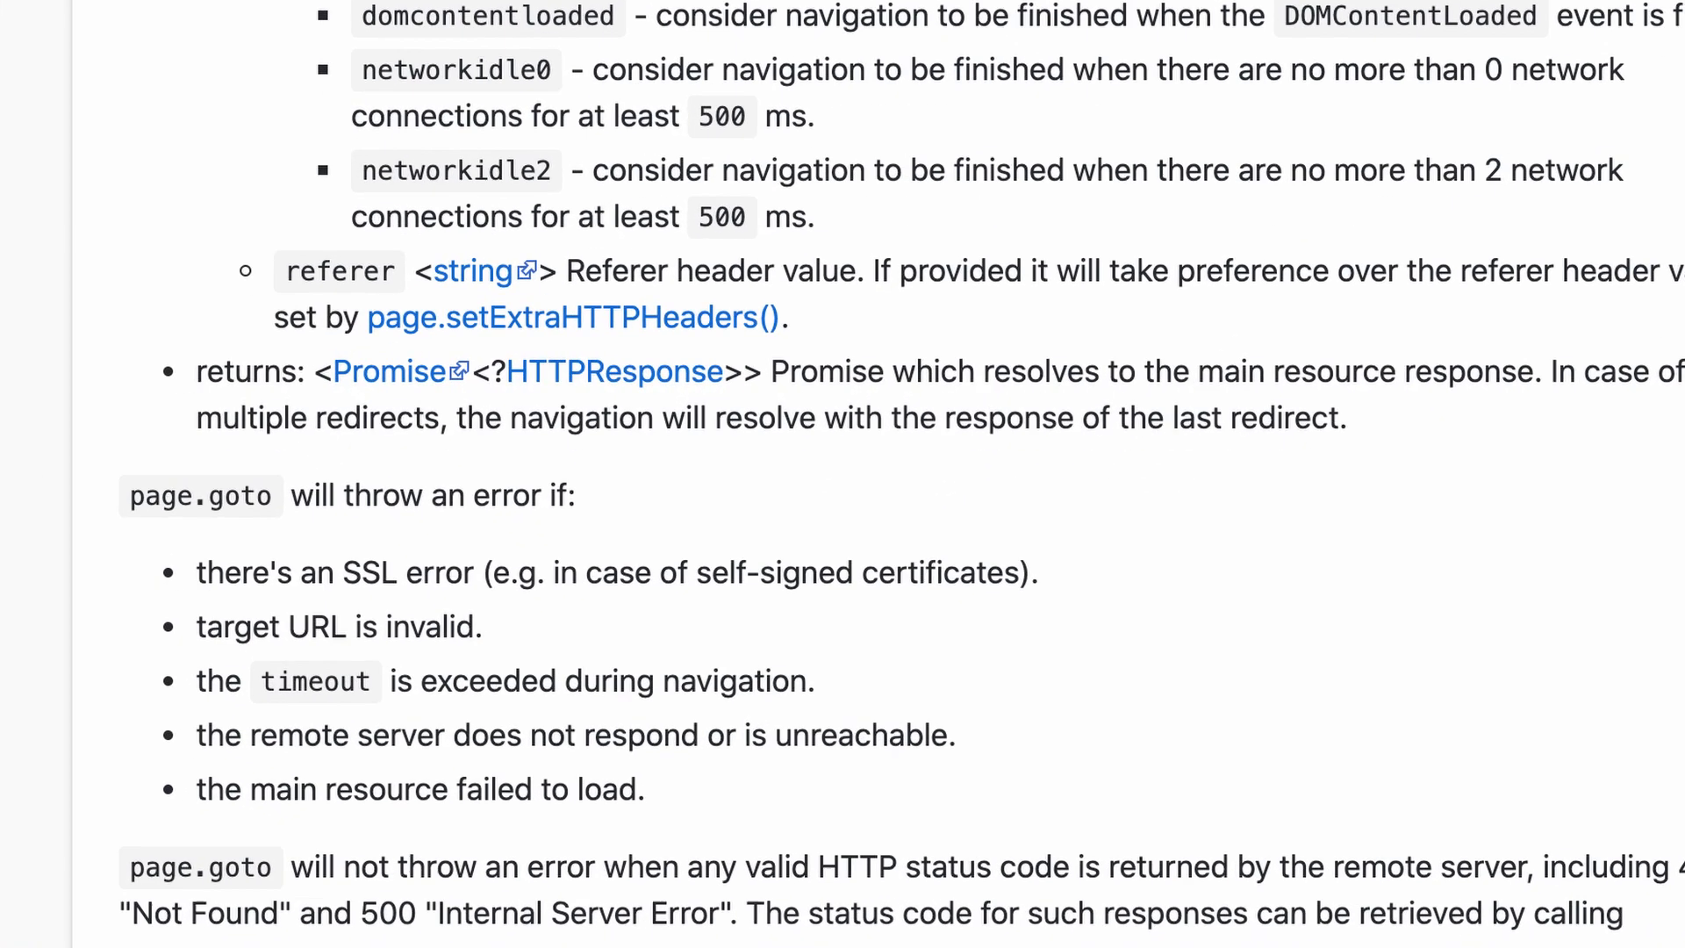
{"action": "scroll", "scroll_direction": "down", "scroll_amount": 3}
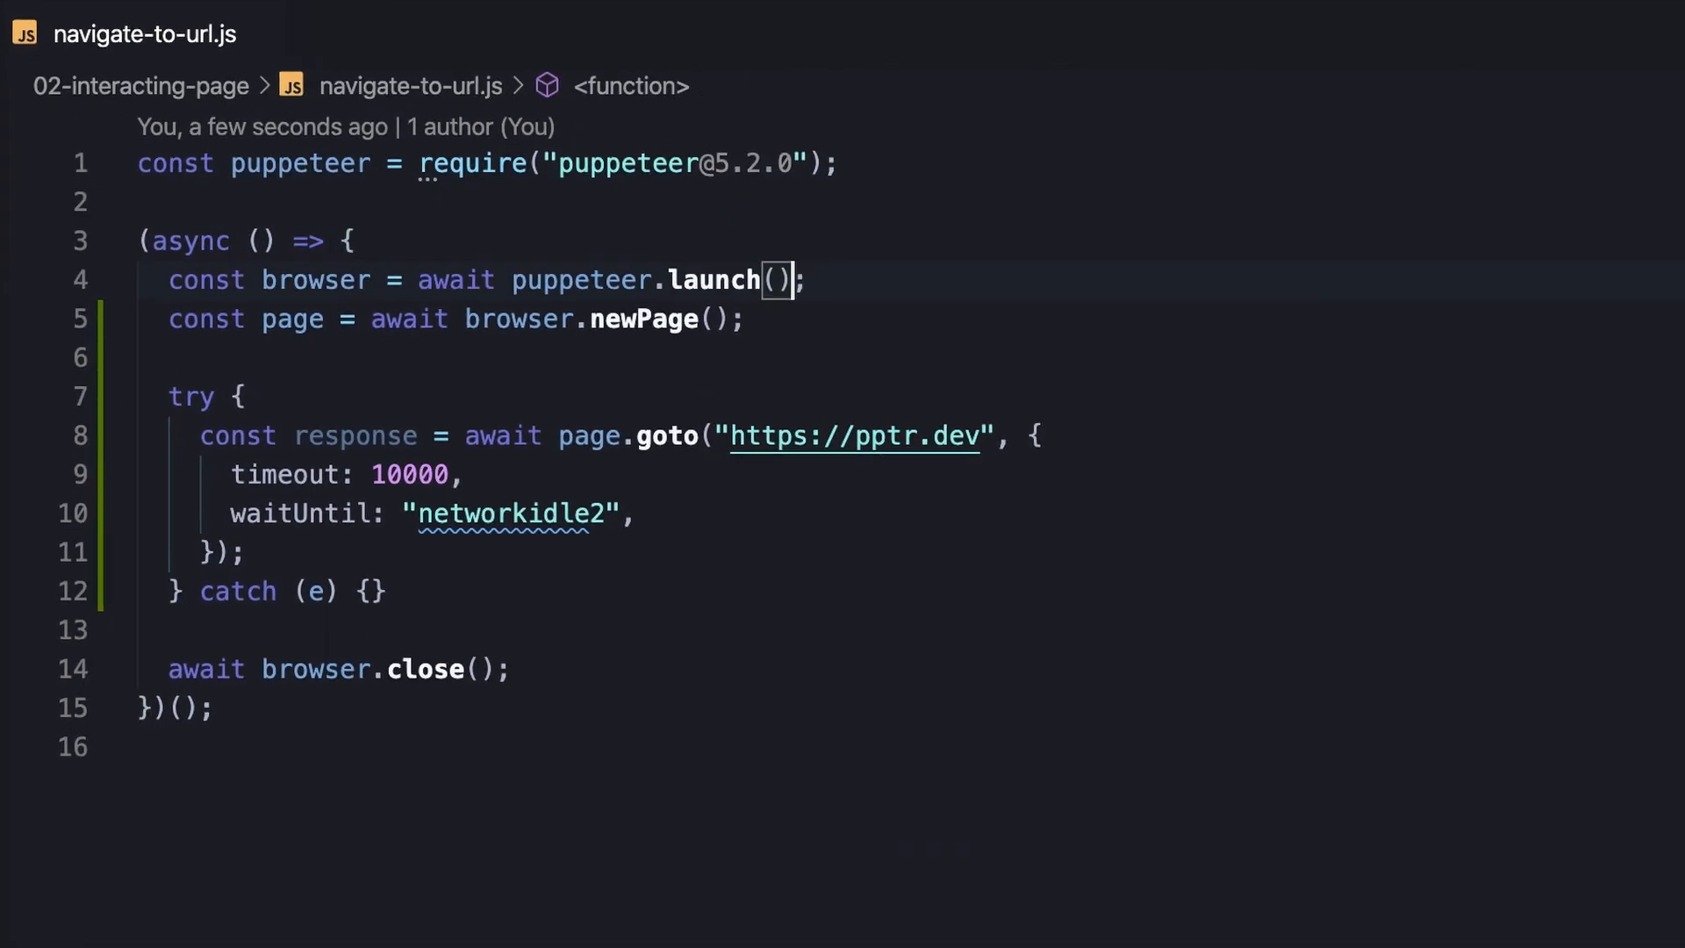
{"action": "type", "text": "{ headless: false }"}
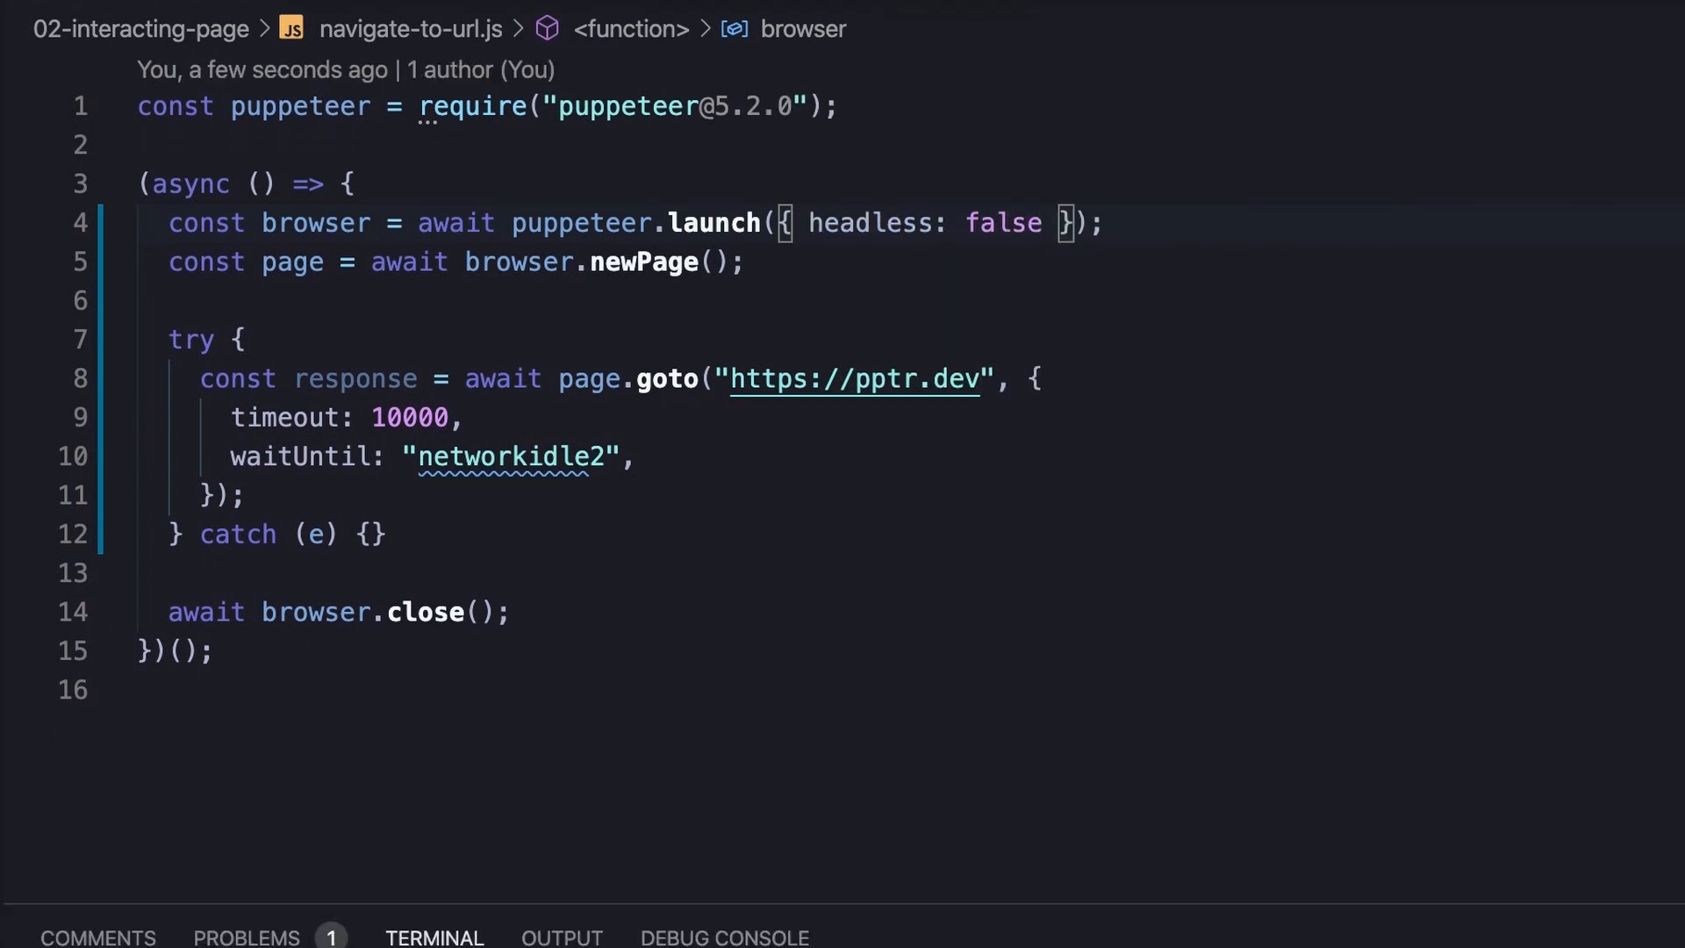